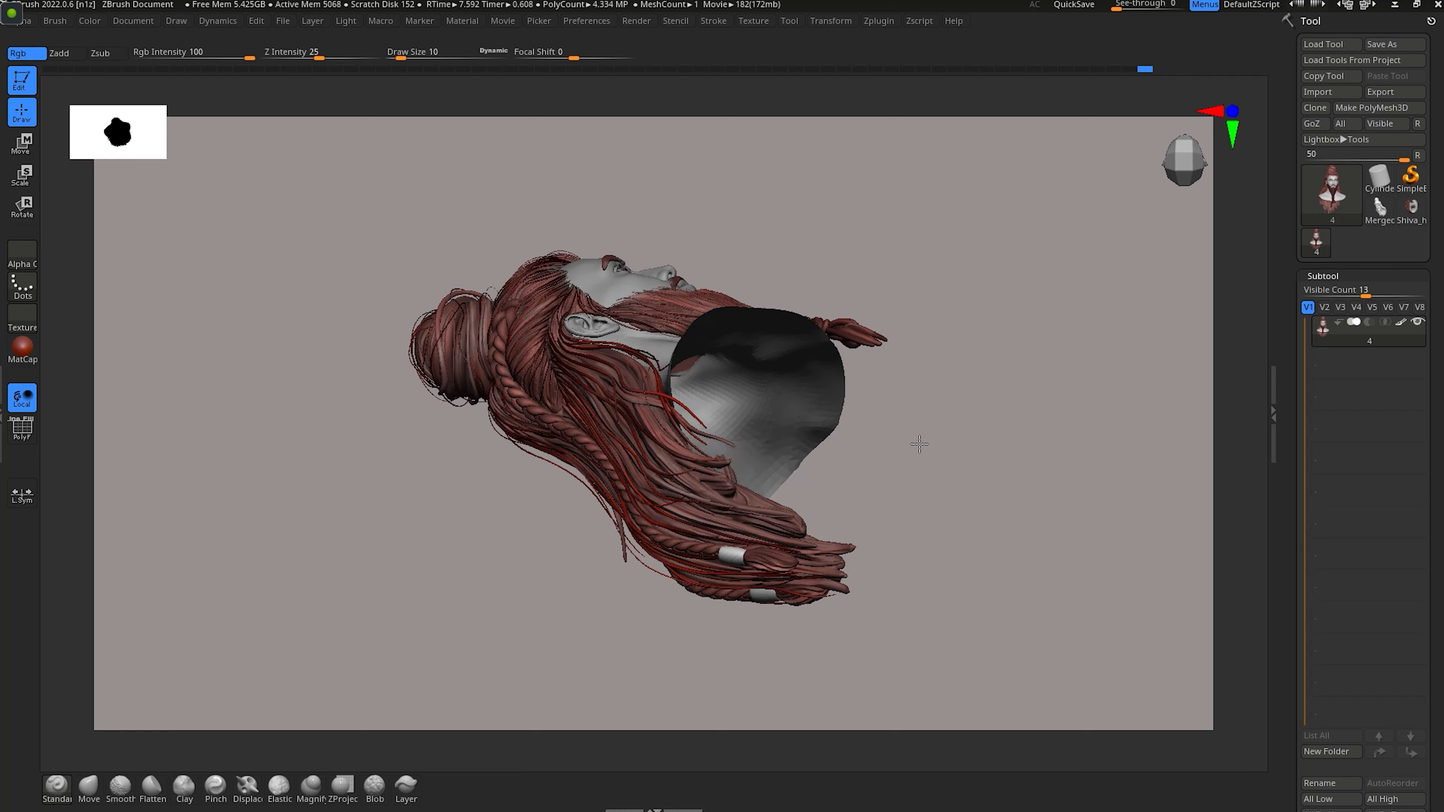
Orbit the bust upright into a right-side profile showing the braided beard and red hair.
left_click_drag(917, 443, 880, 397)
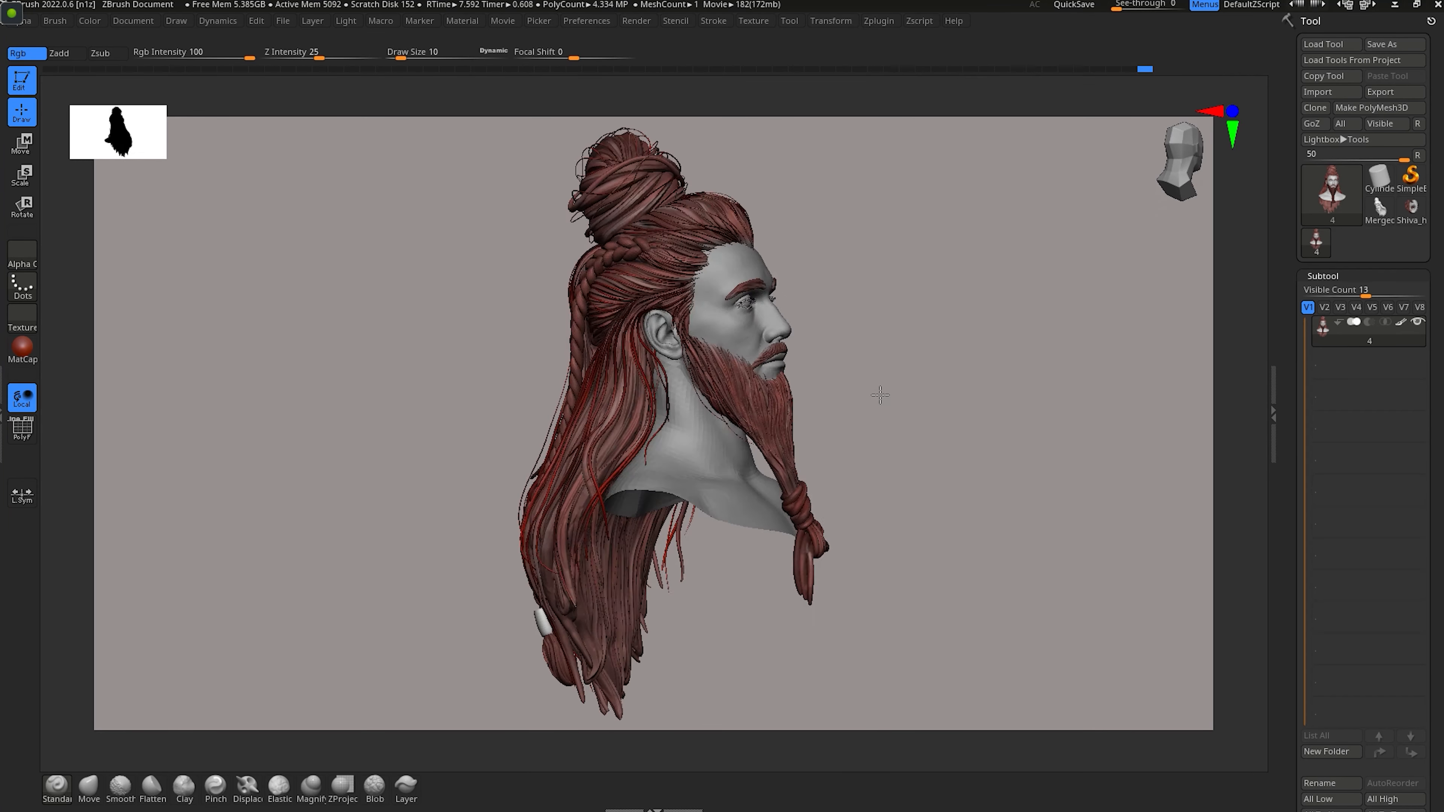